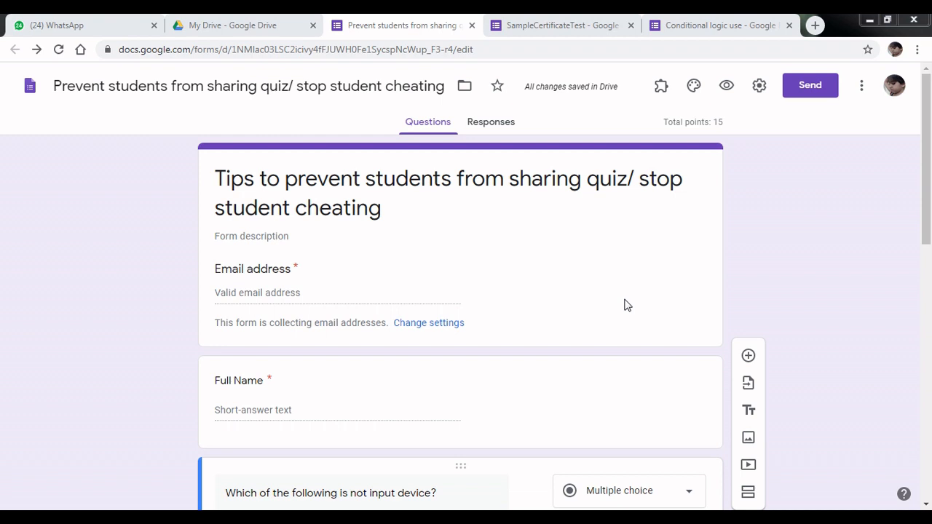
mouse_move(303, 390)
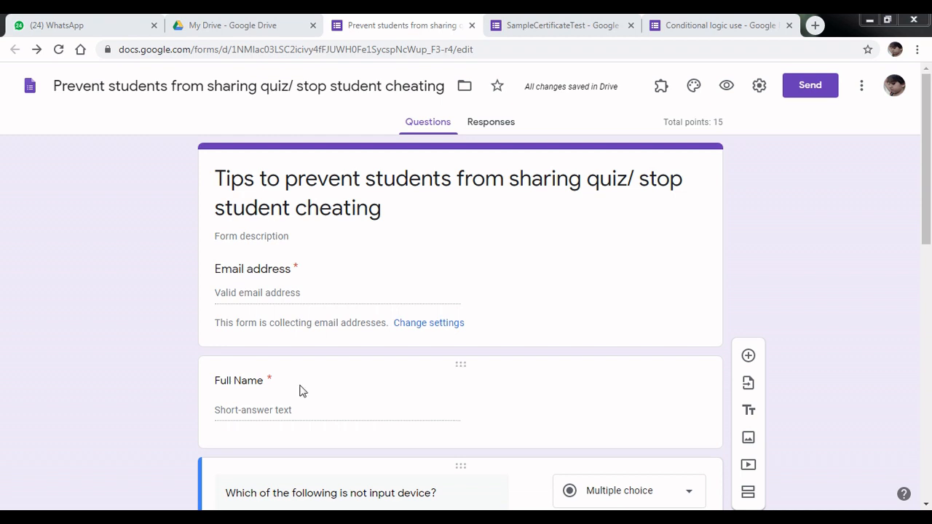
mouse_move(549, 288)
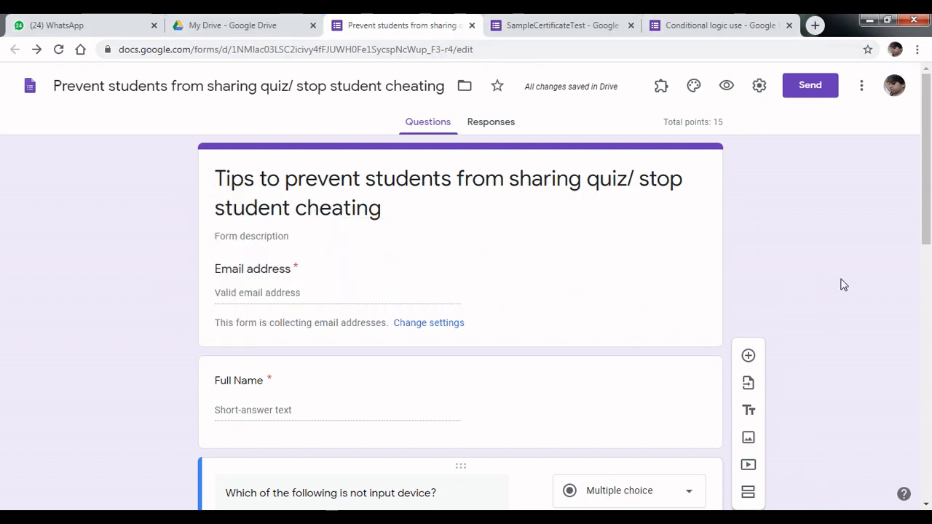
- Enable Shuffle option order for the input-device question from its three-dot menu
scroll(down, 3)
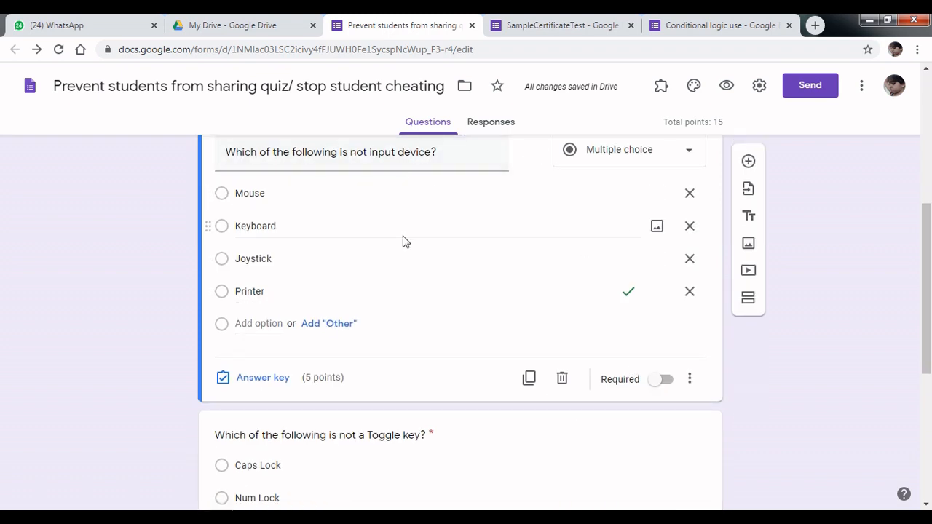
mouse_move(689, 378)
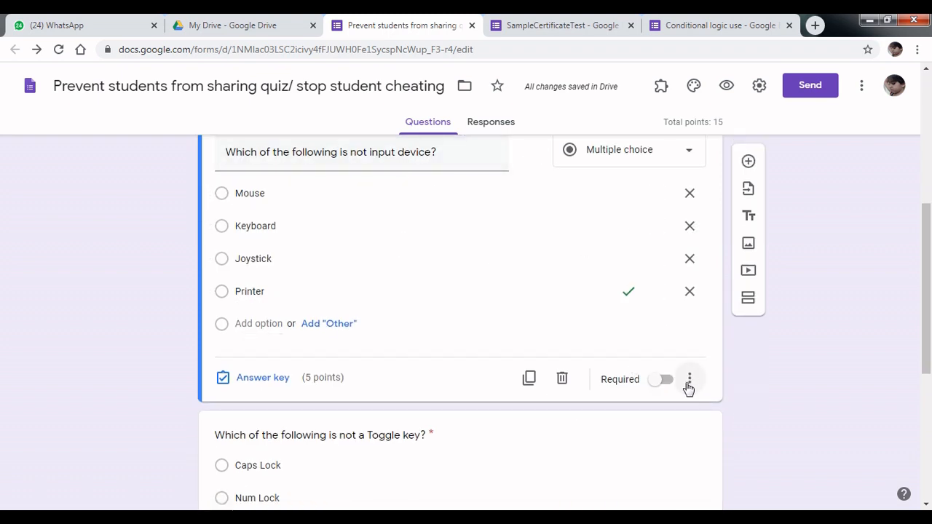
click(691, 379)
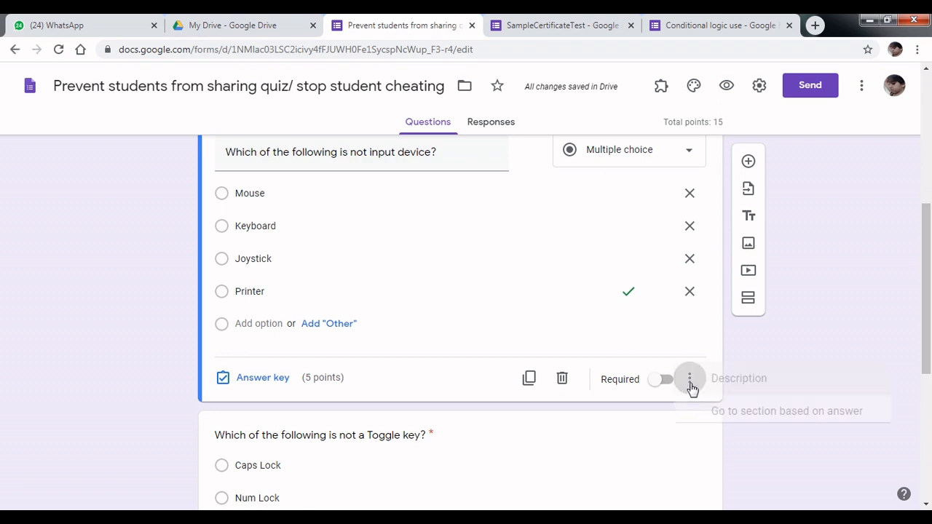
click(690, 379)
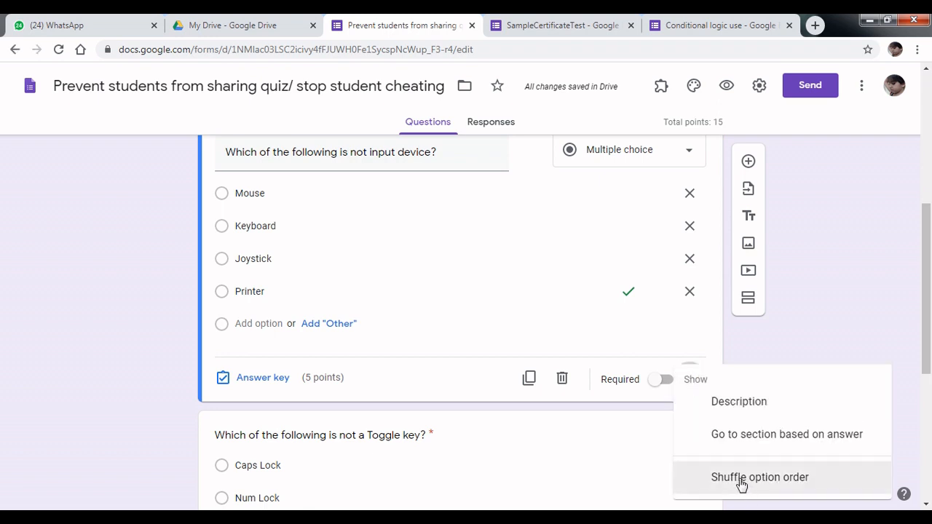
click(760, 477)
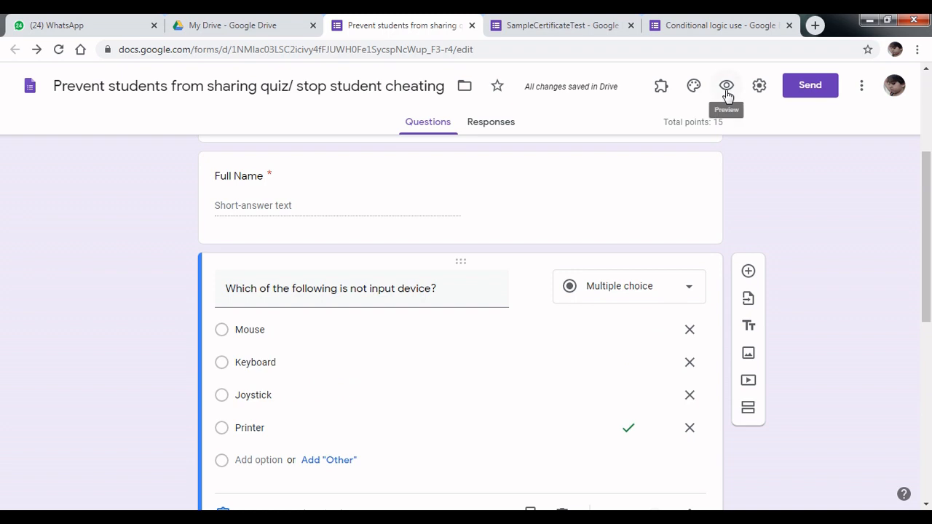
click(725, 85)
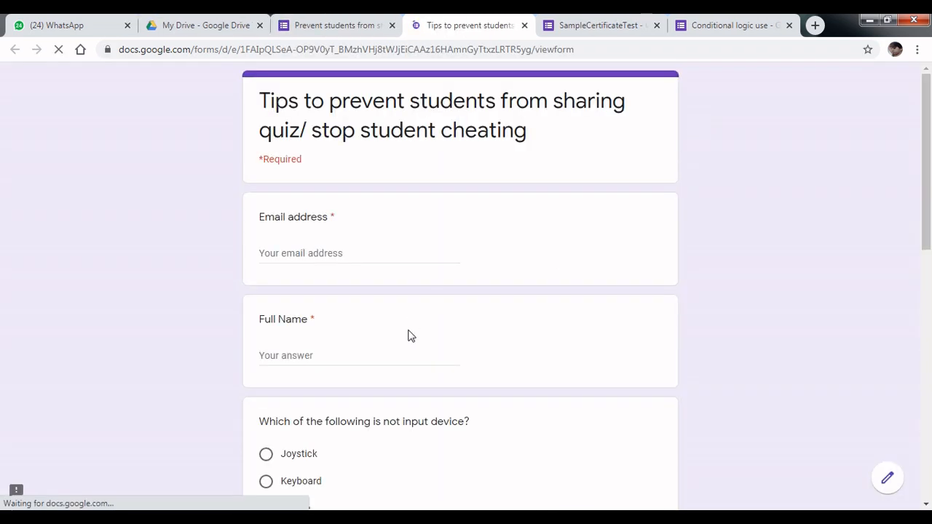
scroll(down, 3)
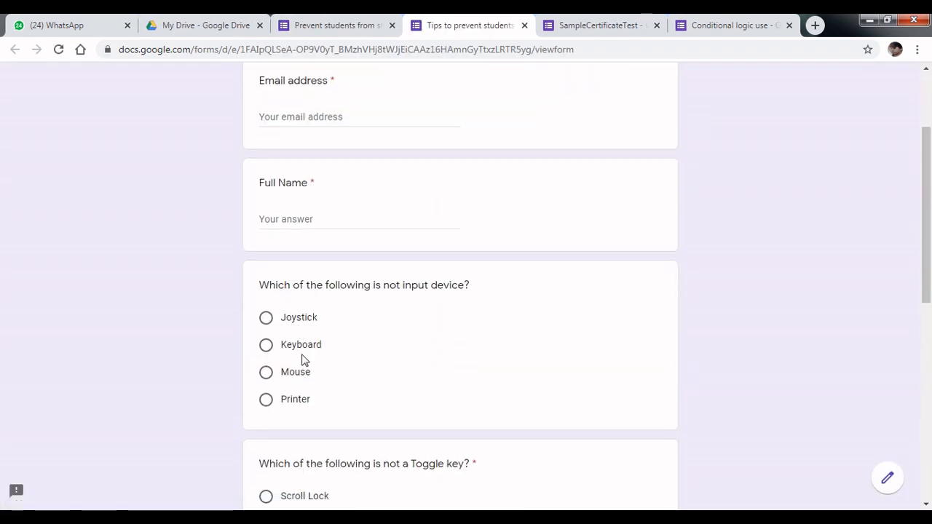
mouse_move(333, 402)
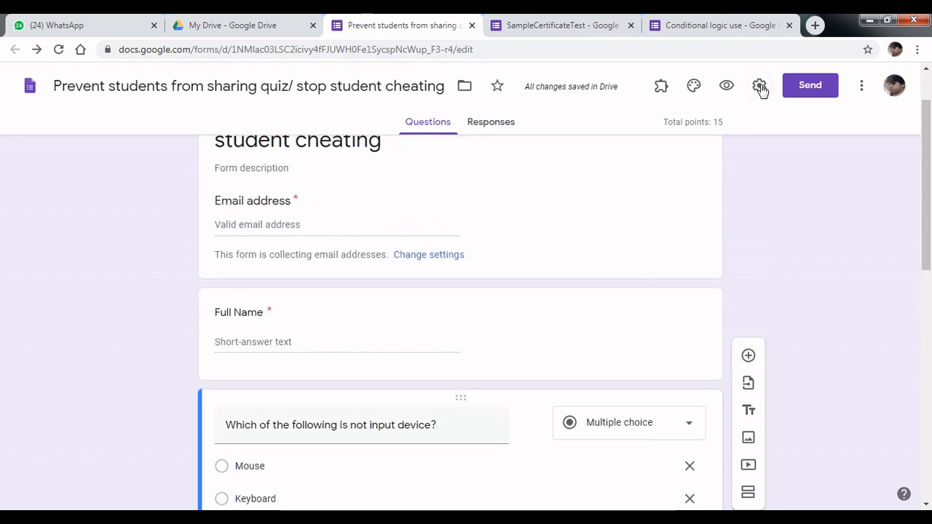
- Enable Shuffle question order in the Presentation settings and save
click(760, 84)
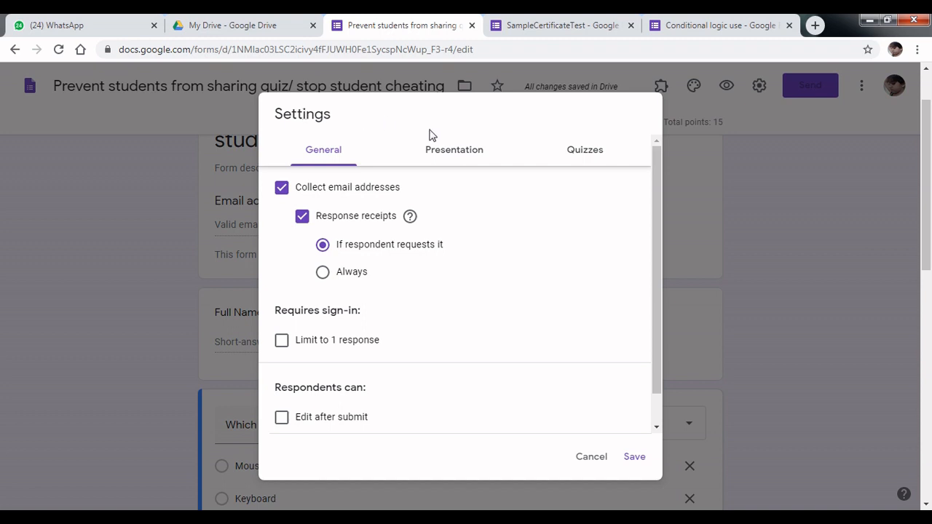
click(454, 149)
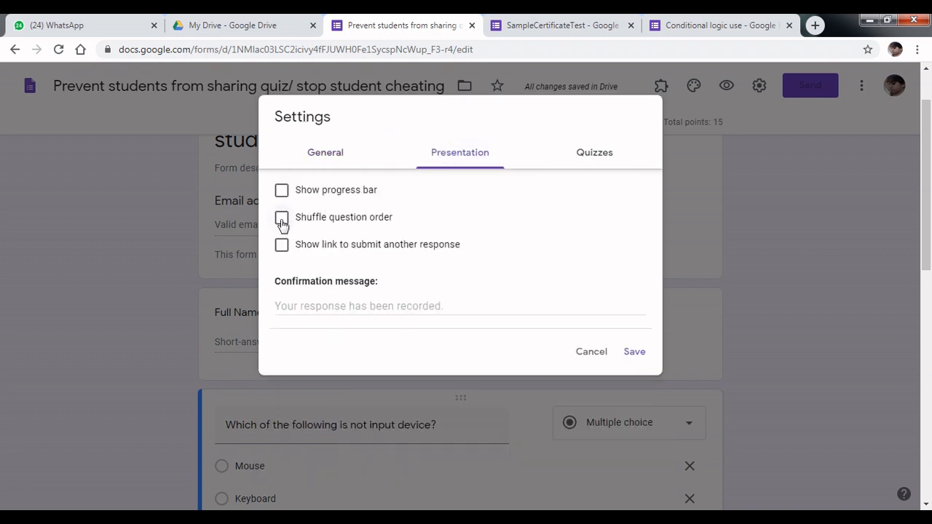
click(281, 217)
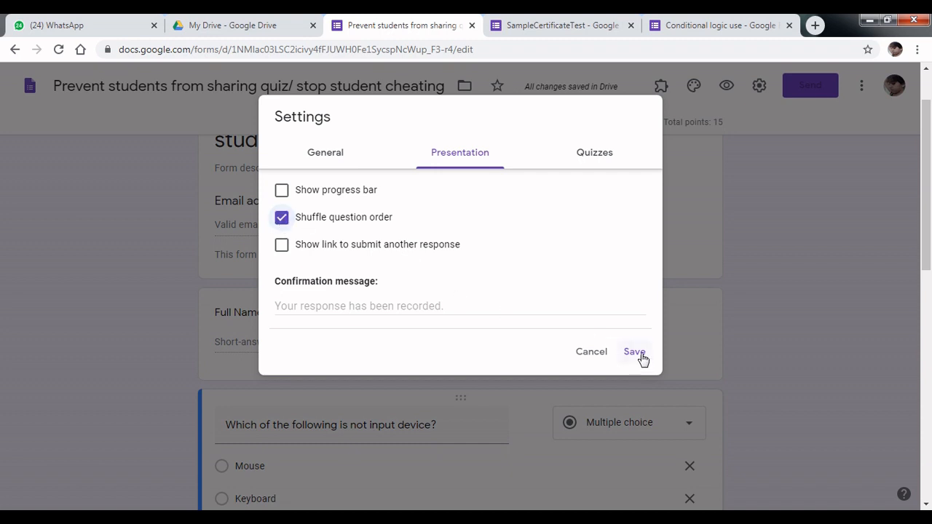
click(634, 351)
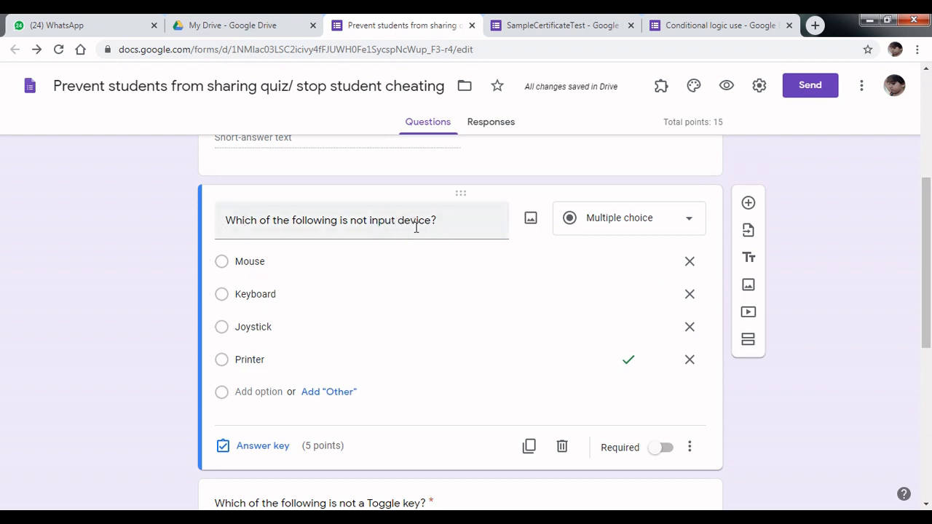
scroll(down, 3)
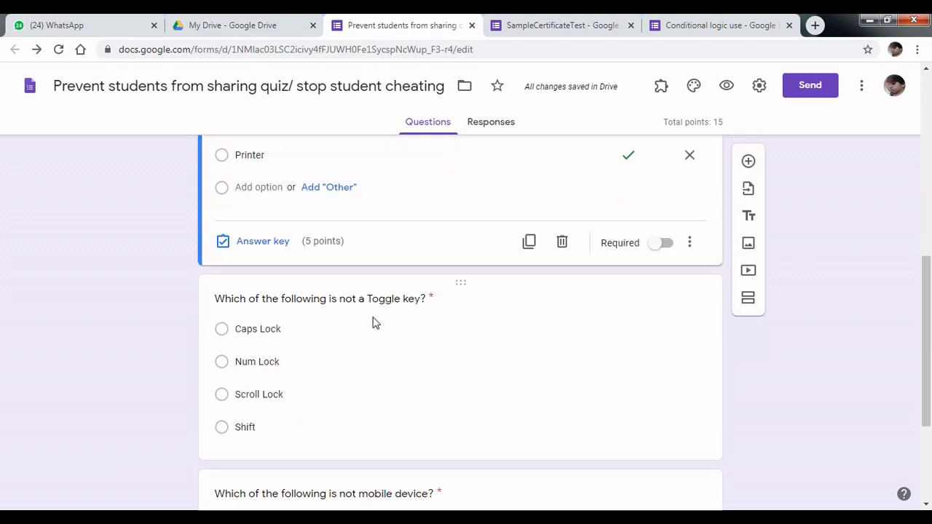
scroll(down, 3)
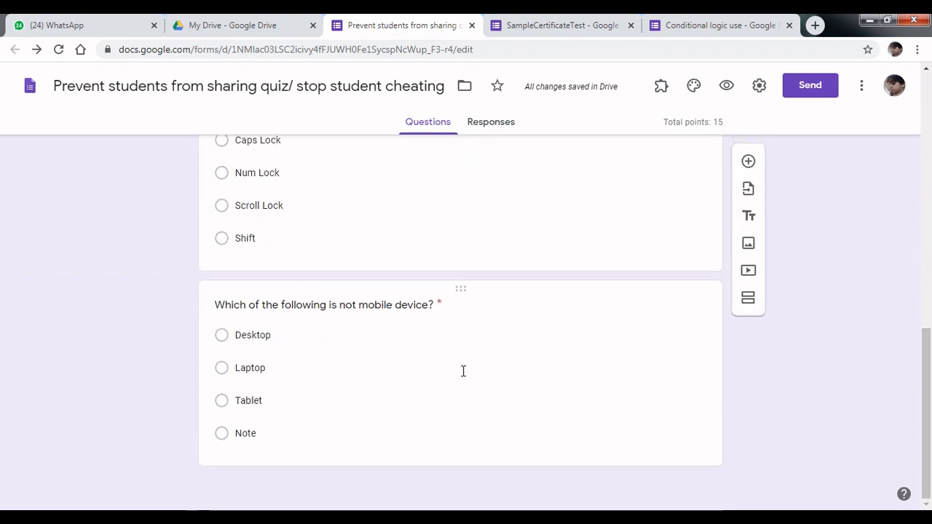
click(725, 85)
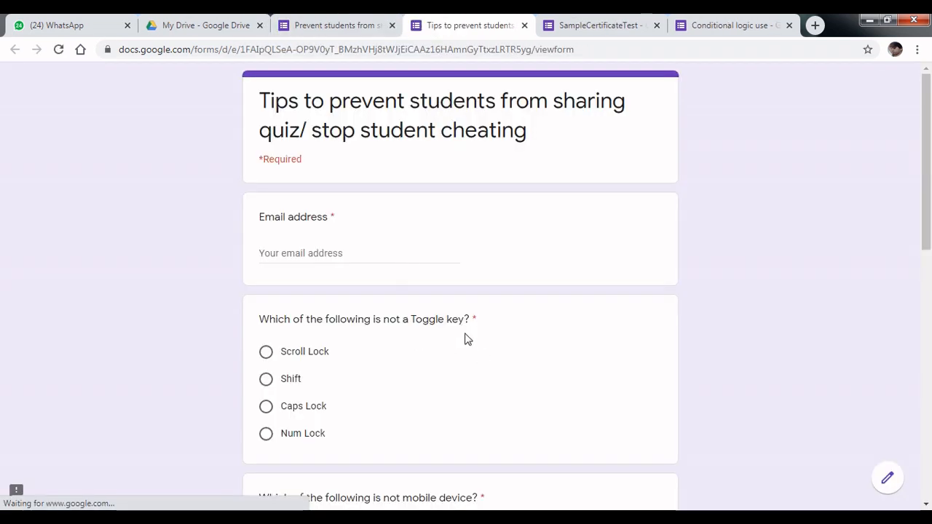
scroll(down, 3)
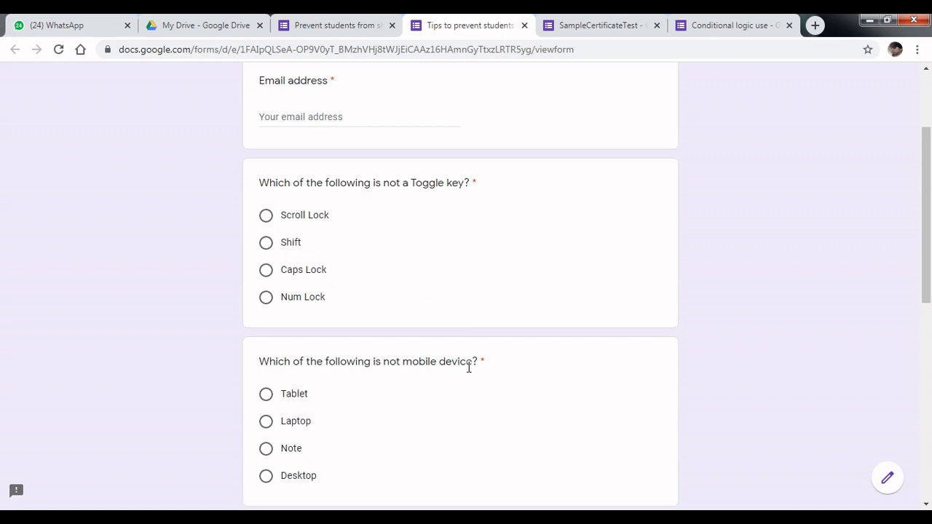
scroll(down, 3)
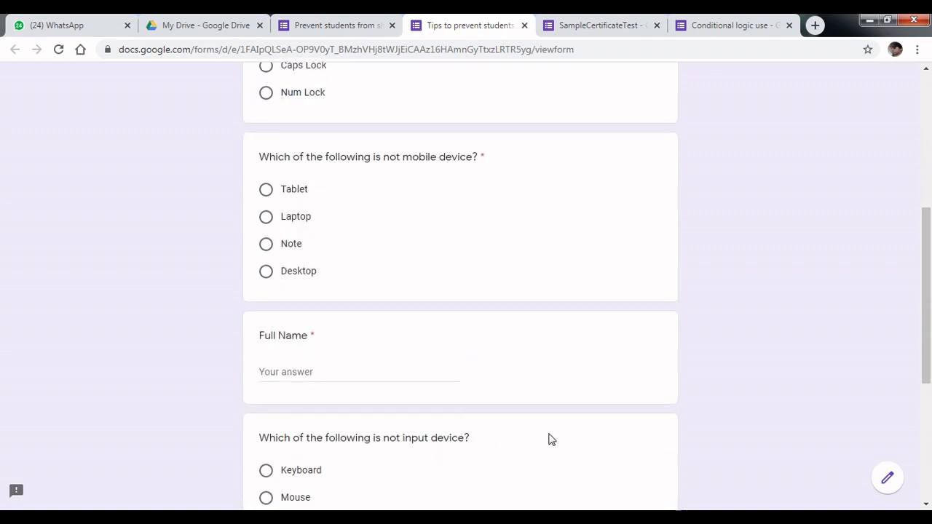
scroll(up, 3)
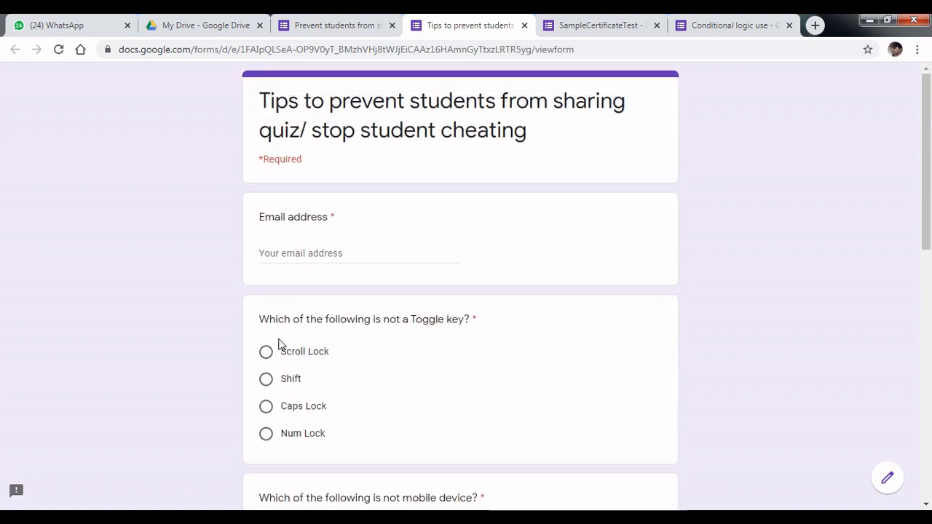
mouse_move(492, 308)
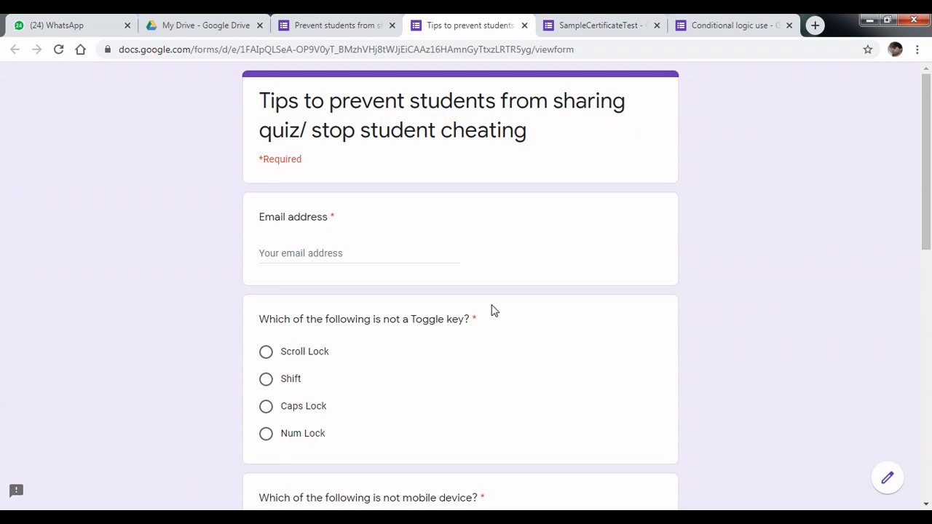
mouse_move(530, 41)
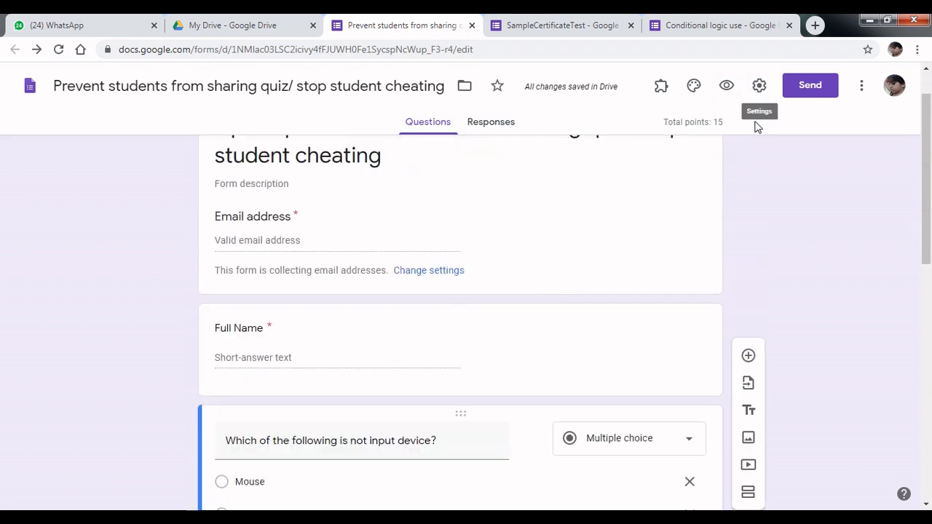
- Enable Limit to 1 response in the General settings and save
click(759, 85)
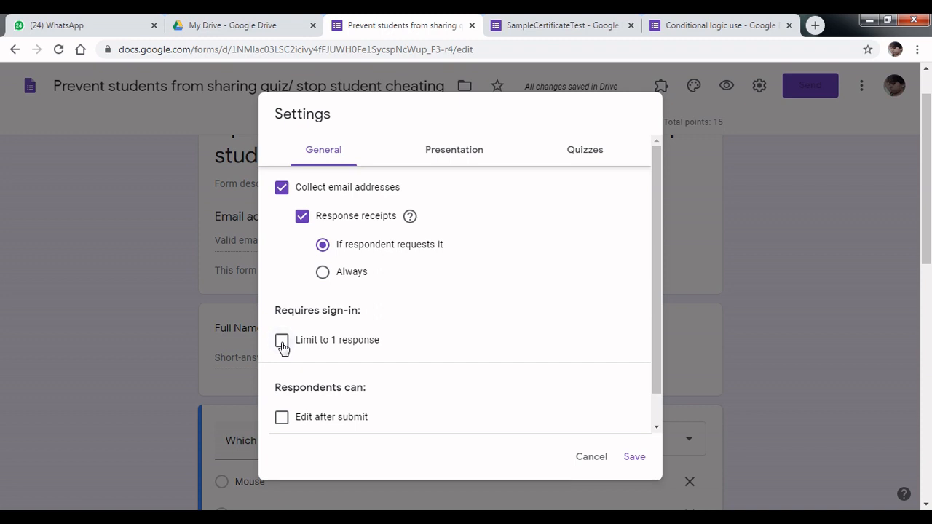
click(281, 340)
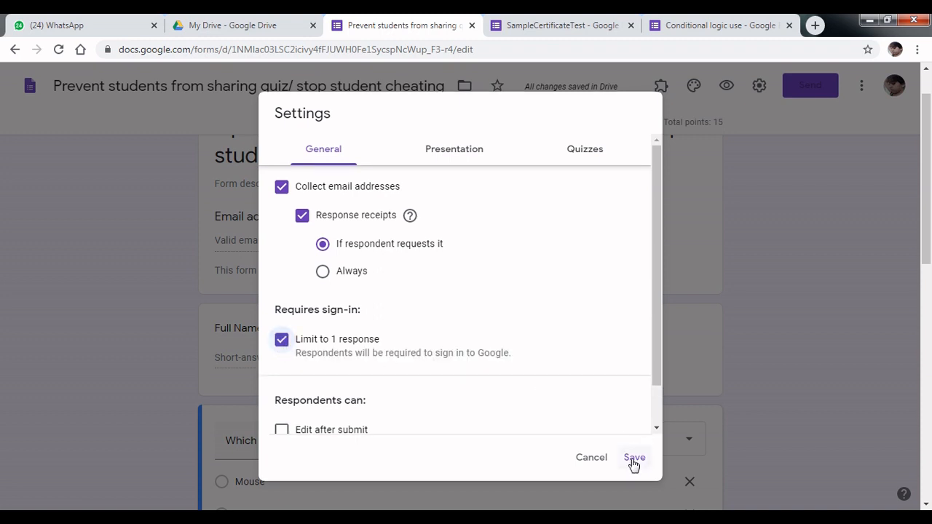
click(633, 457)
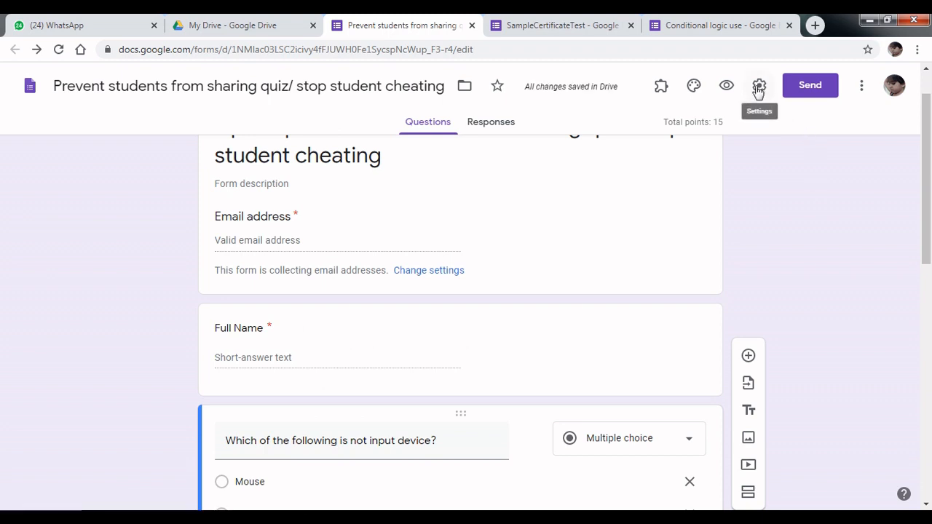
- Set quiz marks to release Later, after manual review, in the Quizzes settings
click(758, 86)
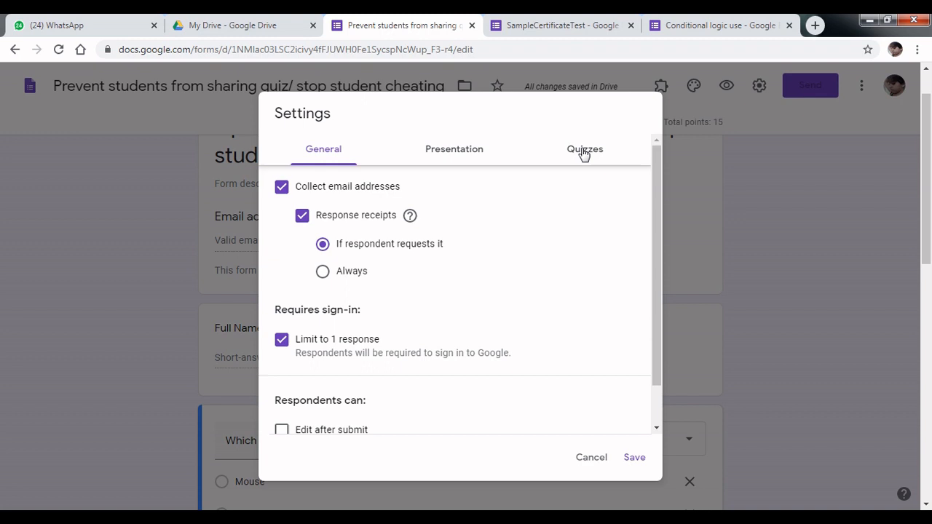
click(585, 149)
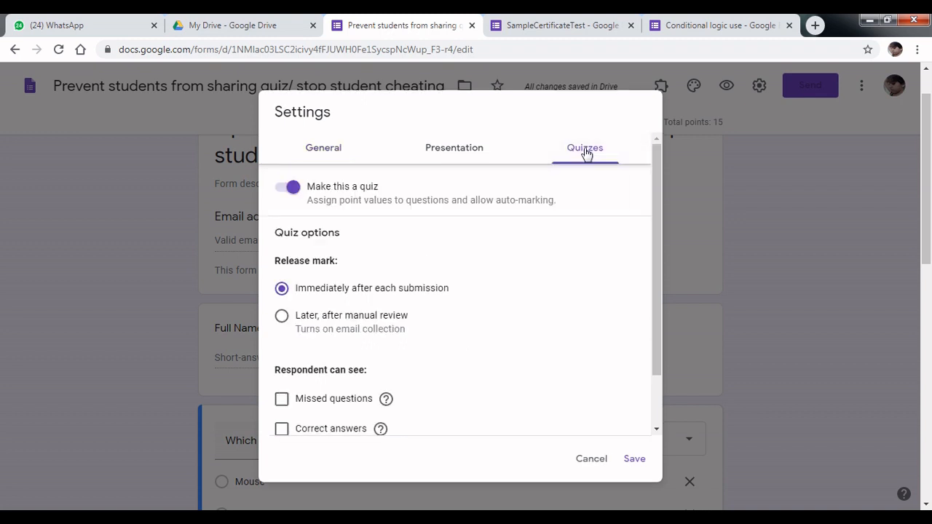
mouse_move(288, 260)
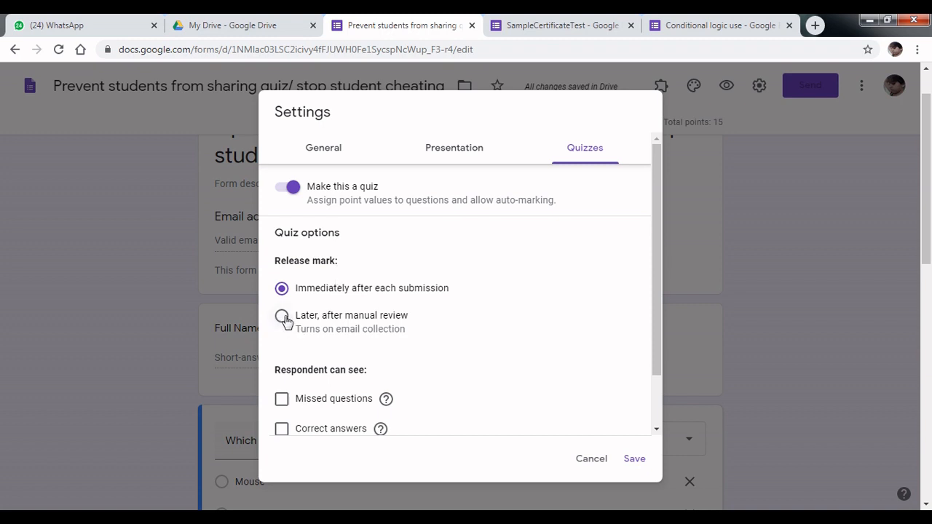
click(283, 315)
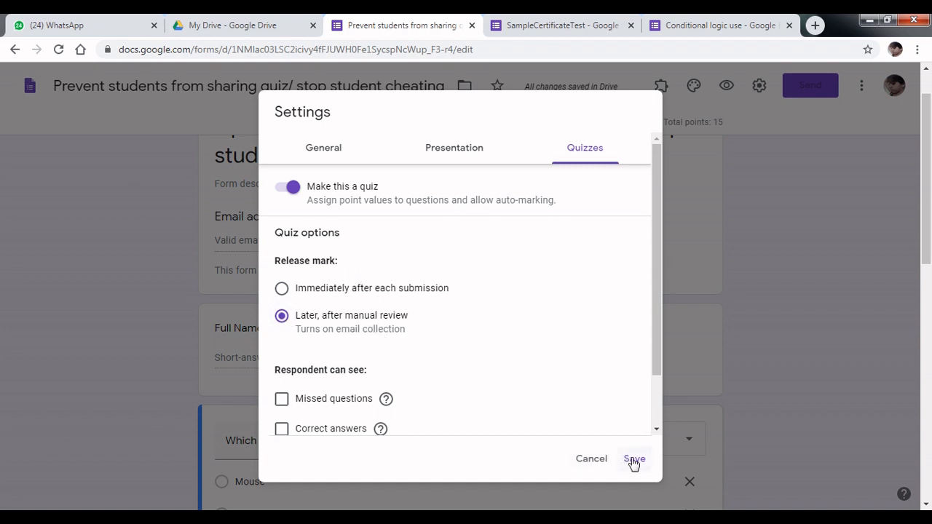
mouse_move(633, 463)
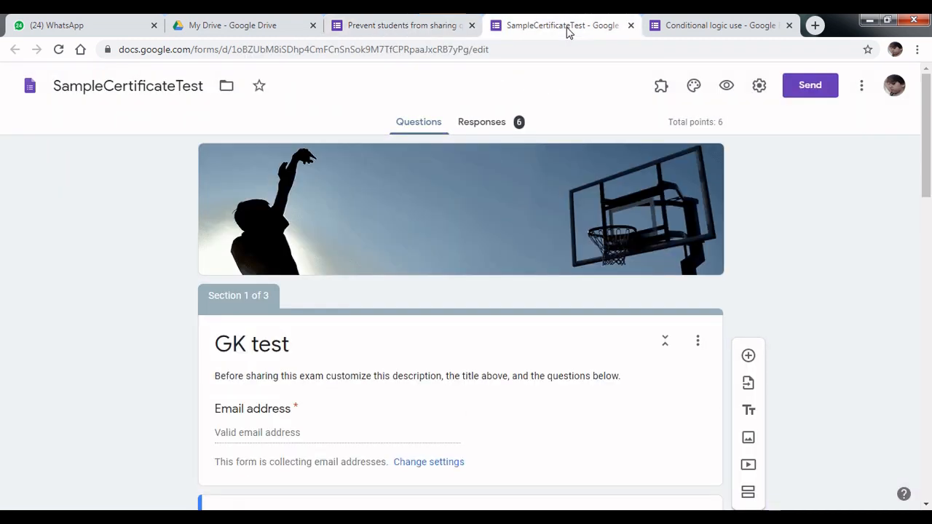
mouse_move(487, 152)
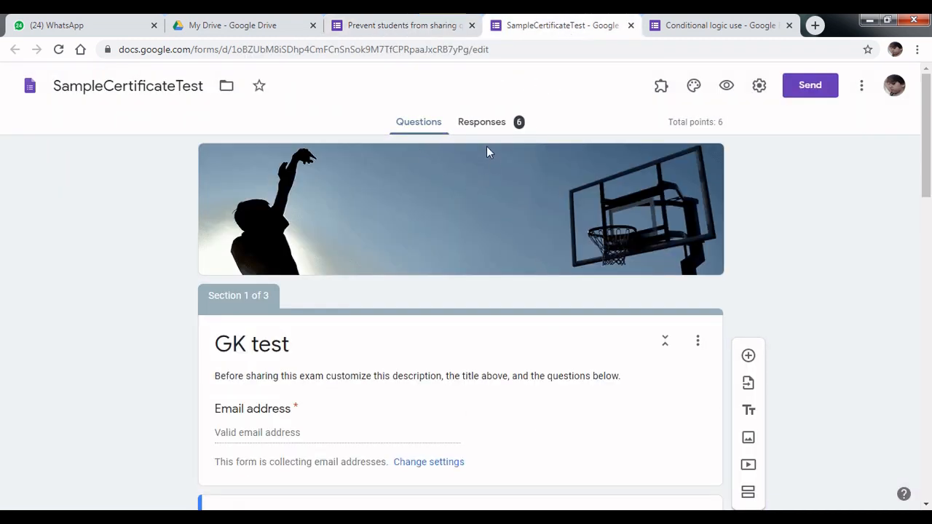
- Show SampleCertificateTest's responses and its Scores table with unreleased scores of 1
click(481, 122)
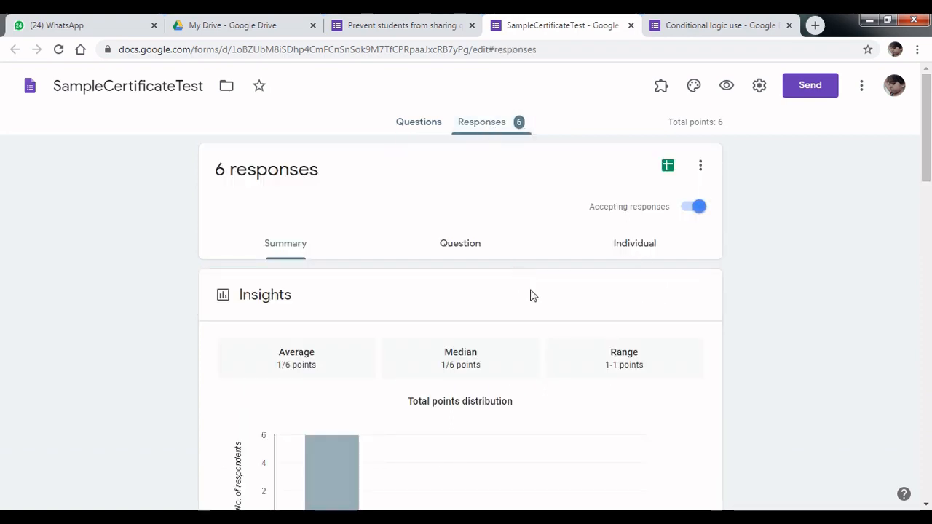
scroll(down, 3)
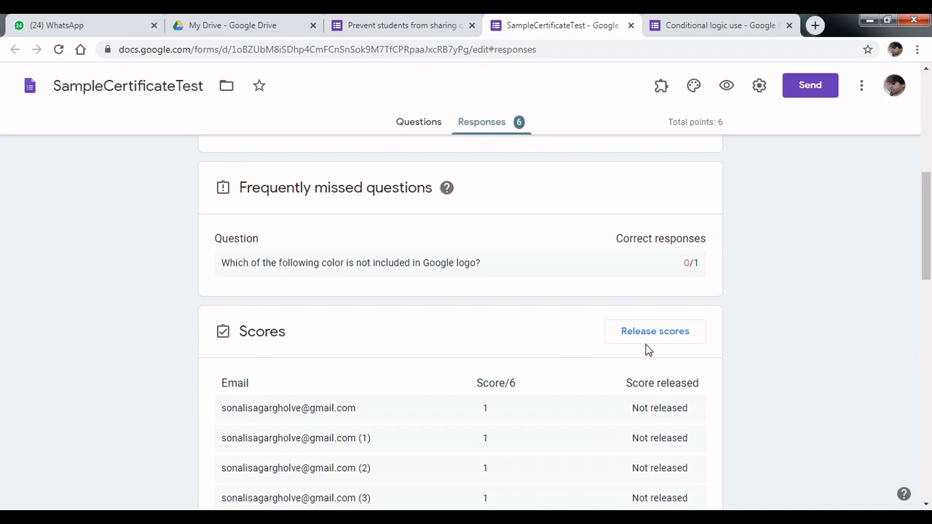
mouse_move(653, 341)
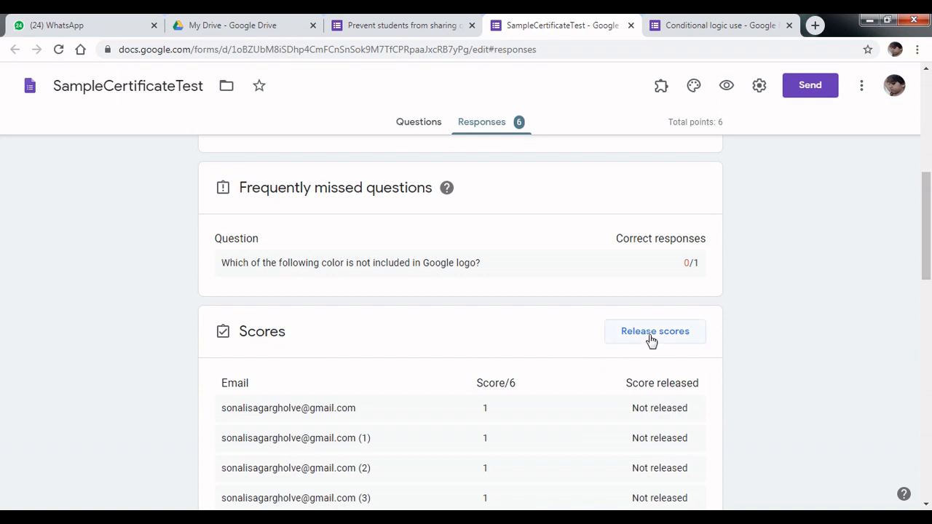
mouse_move(656, 335)
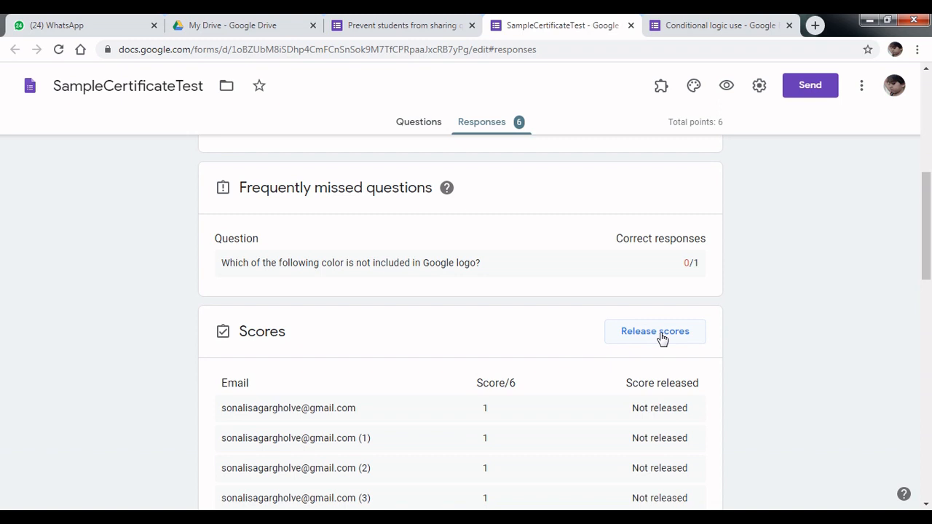
mouse_move(669, 341)
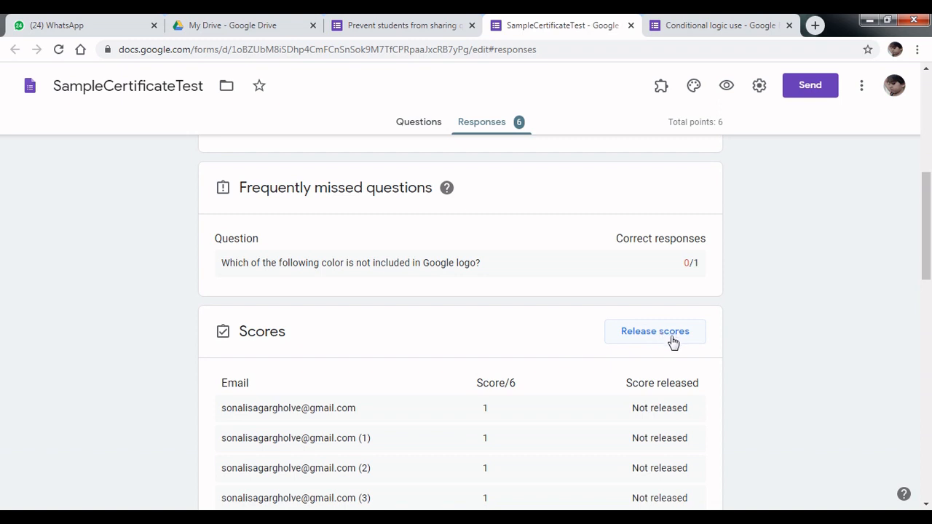
mouse_move(667, 347)
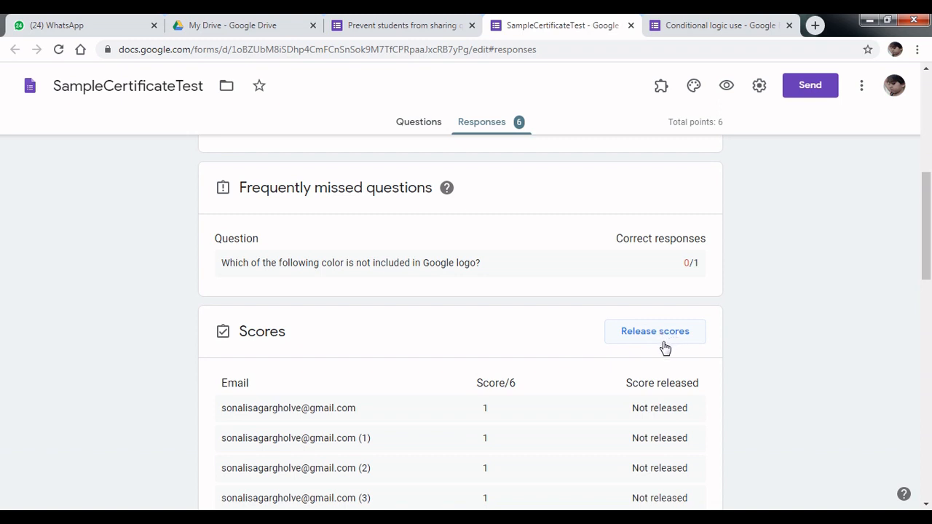
mouse_move(405, 24)
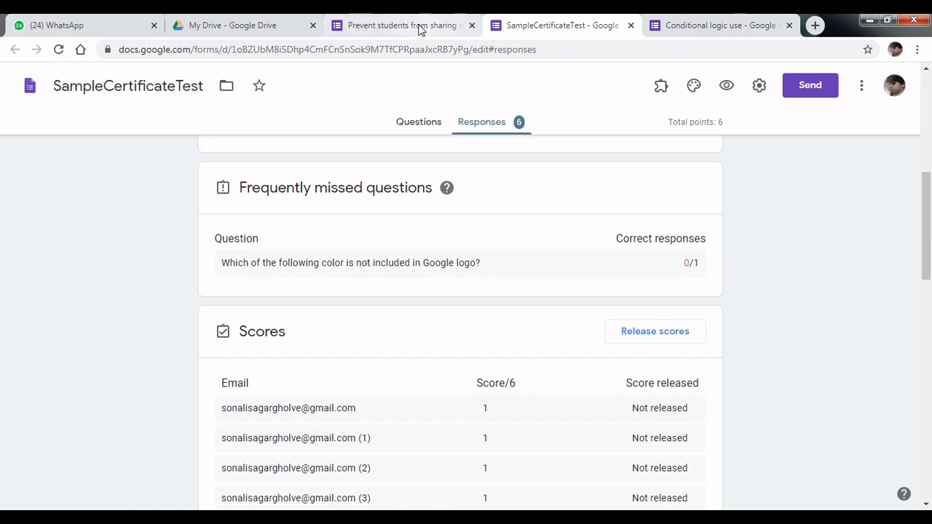
- On the anti-cheating quiz's Responses page, turn Accepting responses off and back on
click(400, 25)
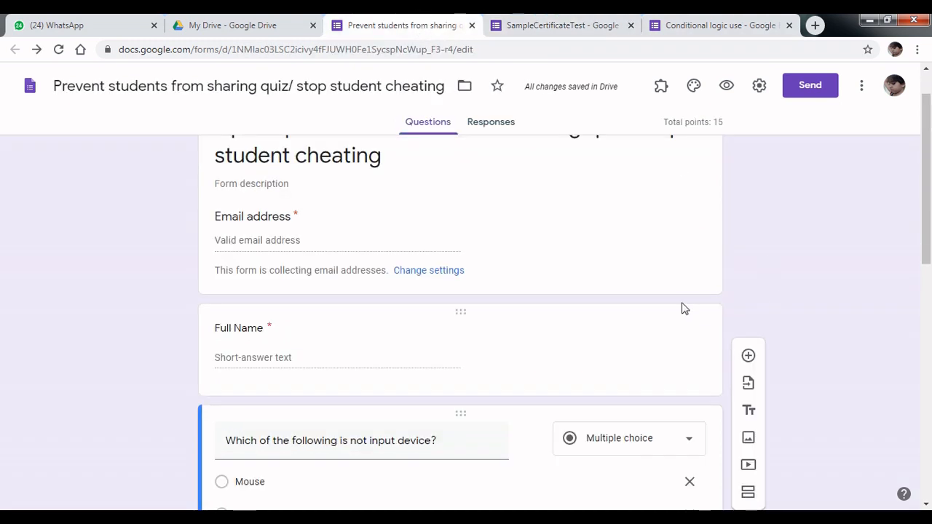
mouse_move(683, 282)
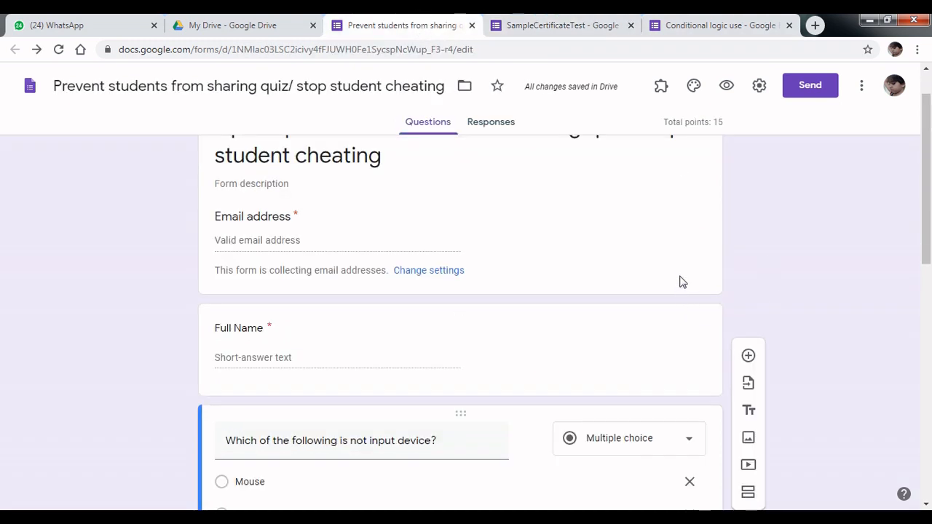
mouse_move(491, 123)
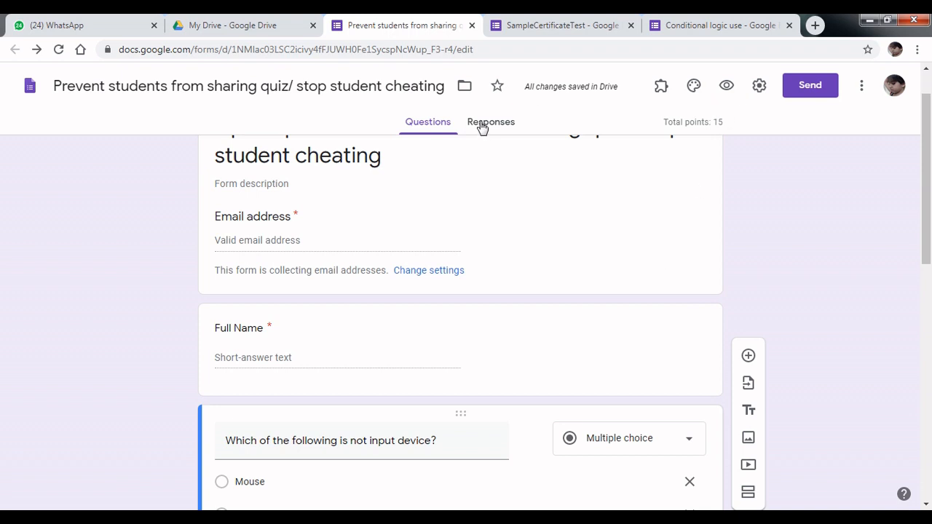
click(491, 122)
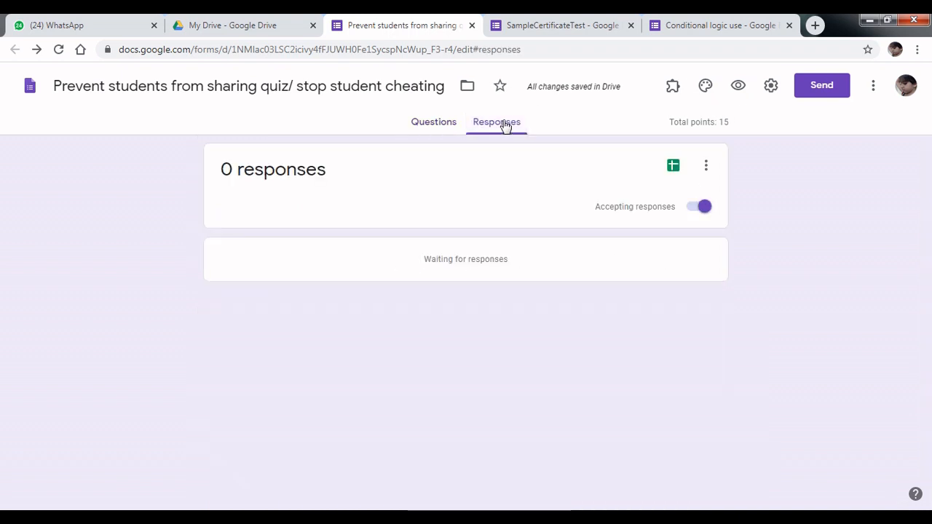
click(699, 206)
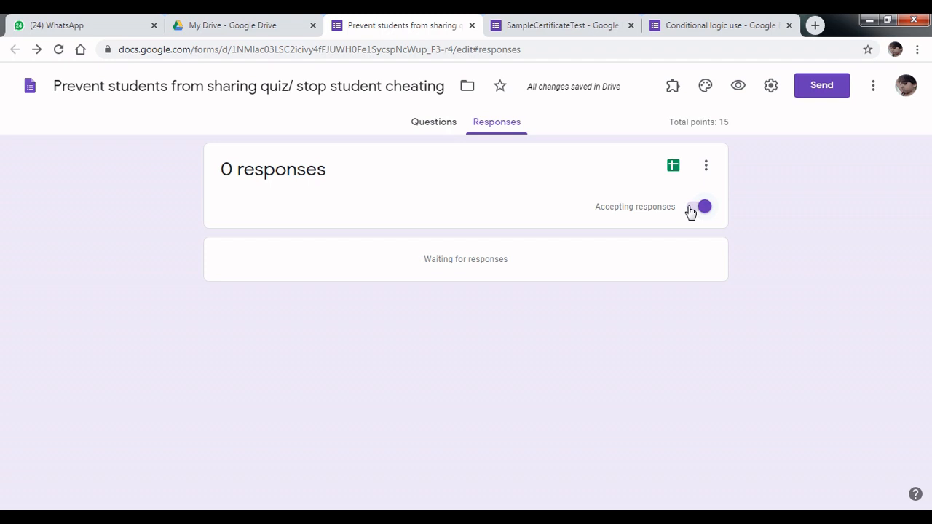
click(699, 206)
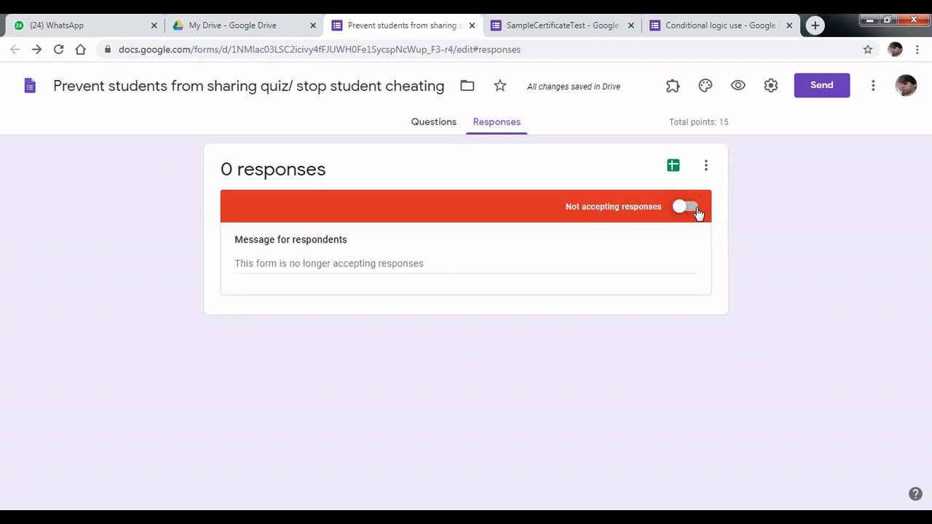
click(687, 207)
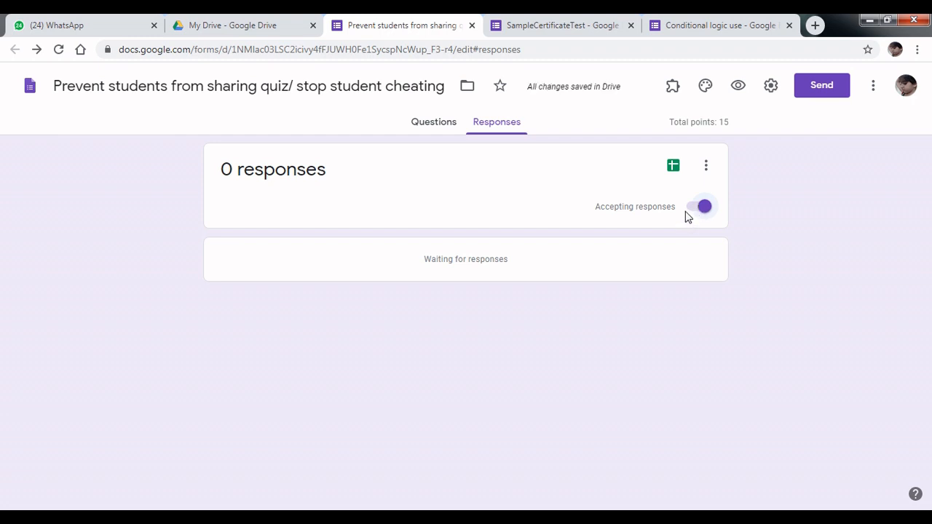
mouse_move(684, 216)
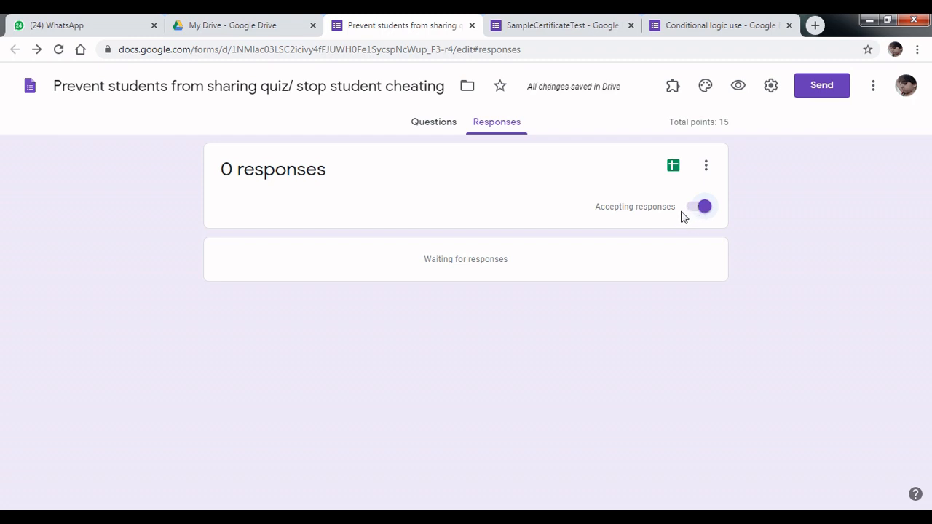
mouse_move(682, 220)
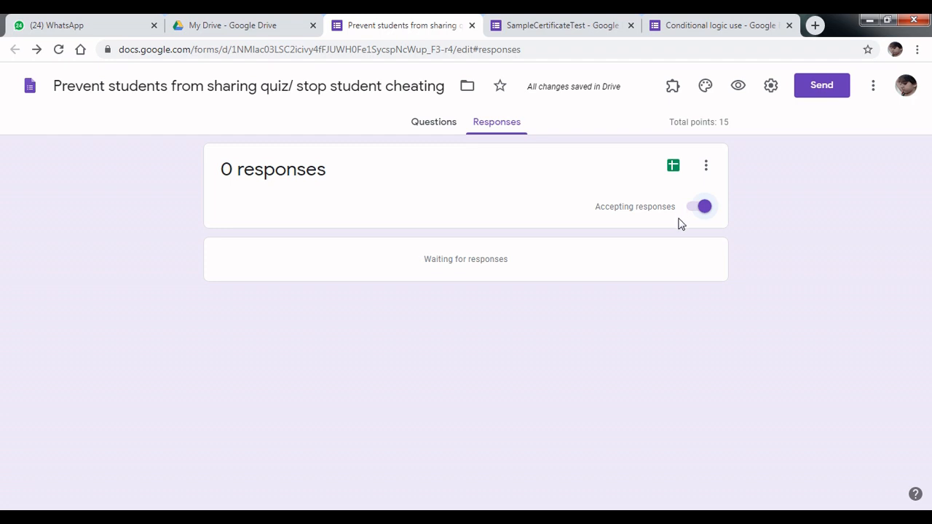
mouse_move(677, 227)
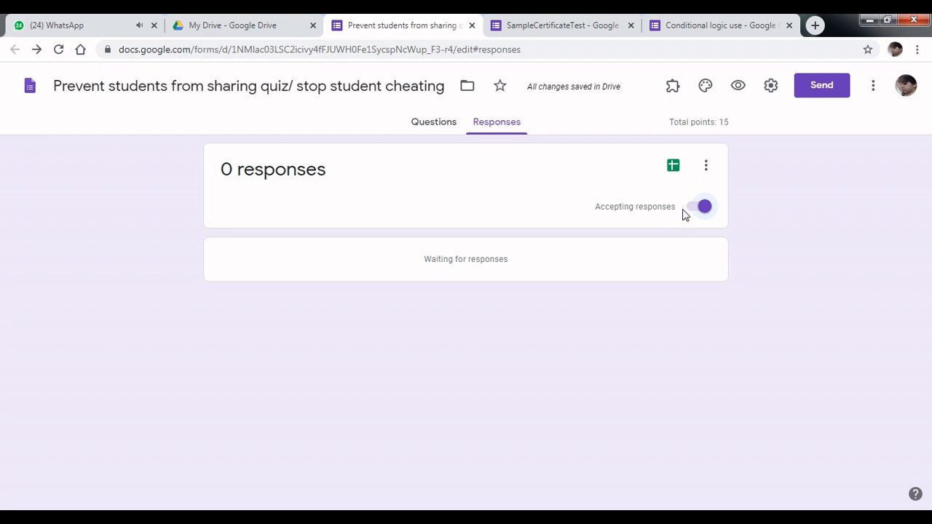
mouse_move(650, 227)
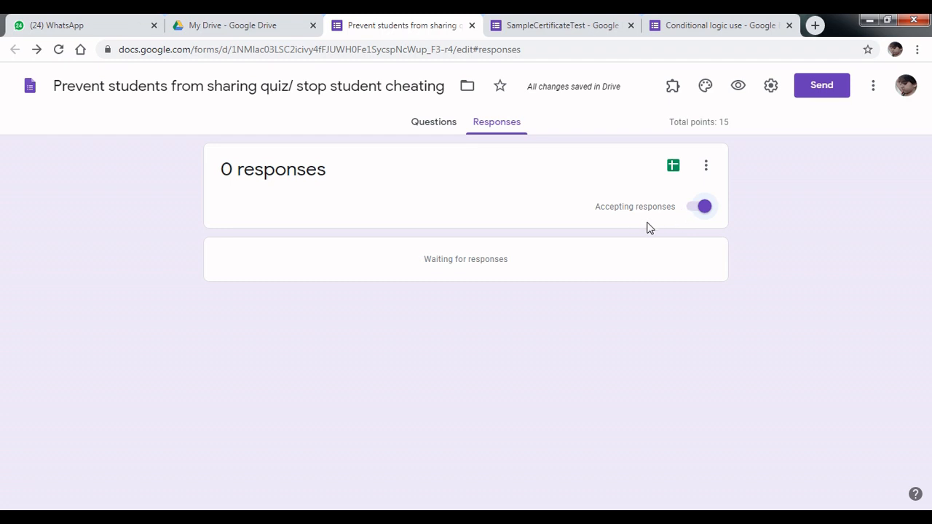
mouse_move(614, 221)
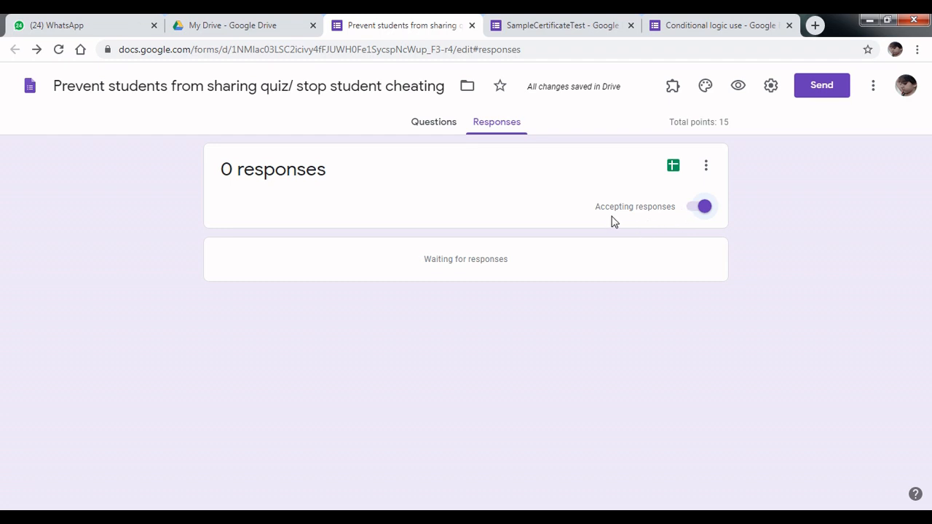
mouse_move(693, 55)
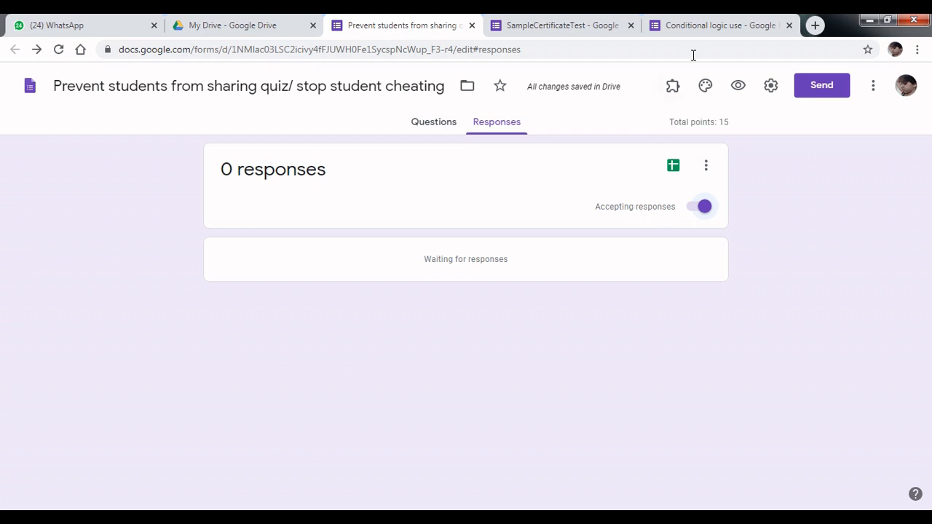
mouse_move(561, 25)
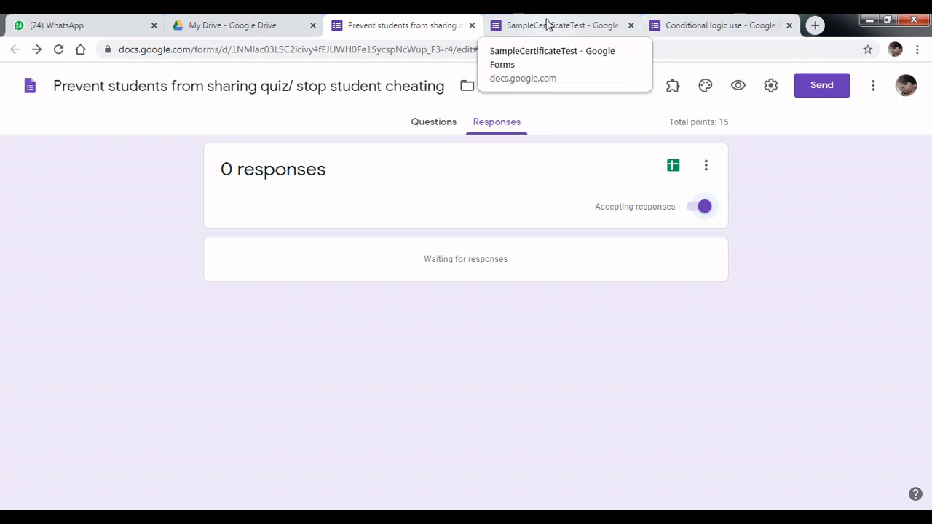
- Show SampleCertificateTest's 'Which fruit you like?' question branching Mango and Apple to sections 2 and 3
click(559, 24)
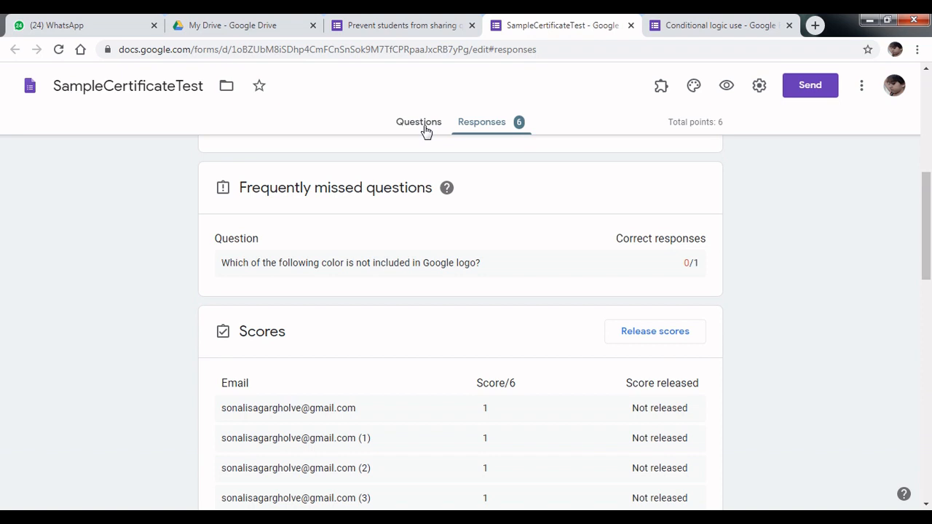
click(418, 122)
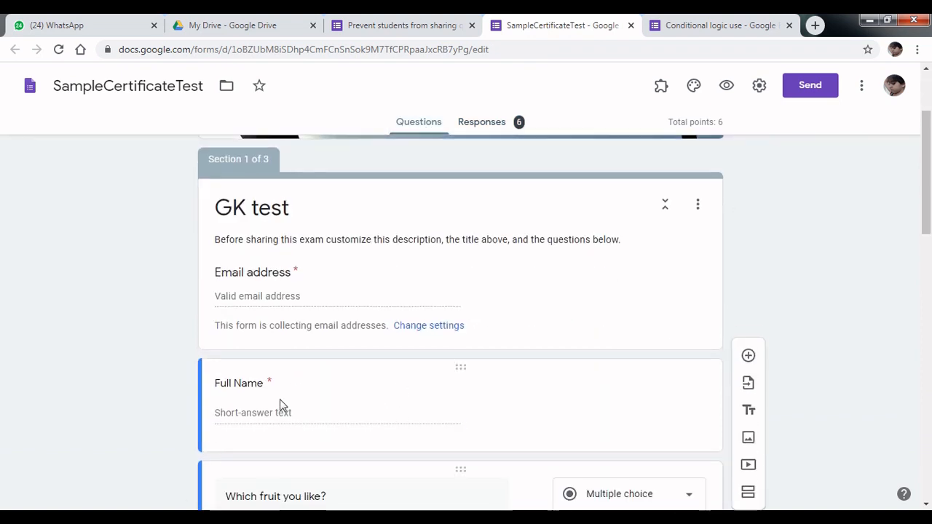
scroll(down, 3)
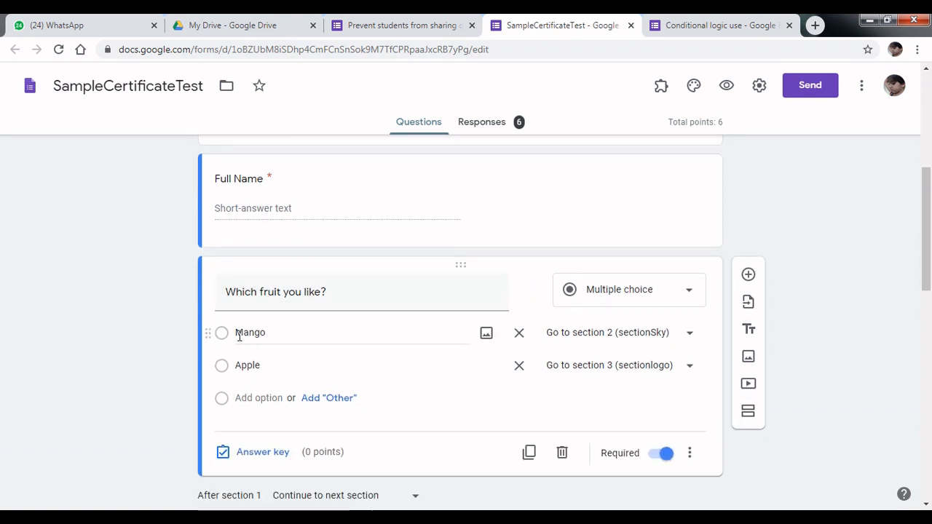
mouse_move(229, 341)
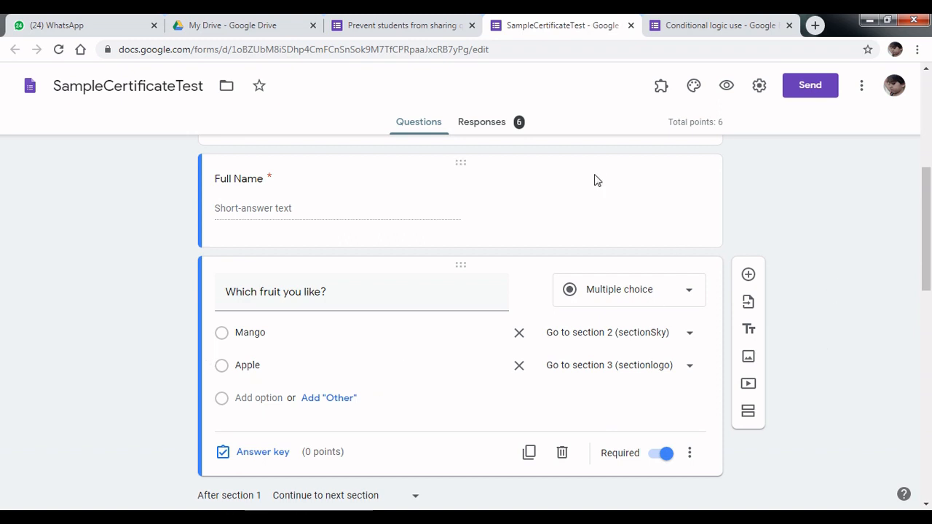
- Return to the anti-cheating quiz's Questions view with its title, email and full name fields
click(402, 25)
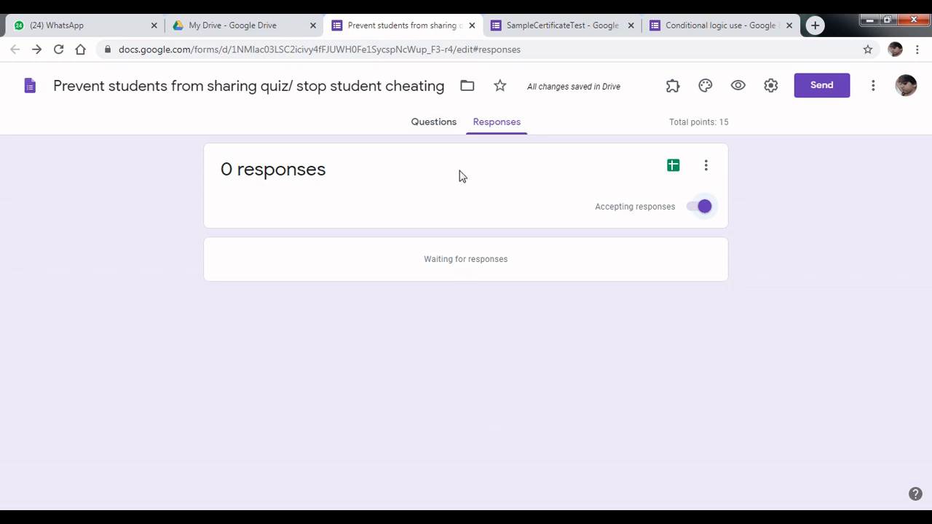
click(434, 122)
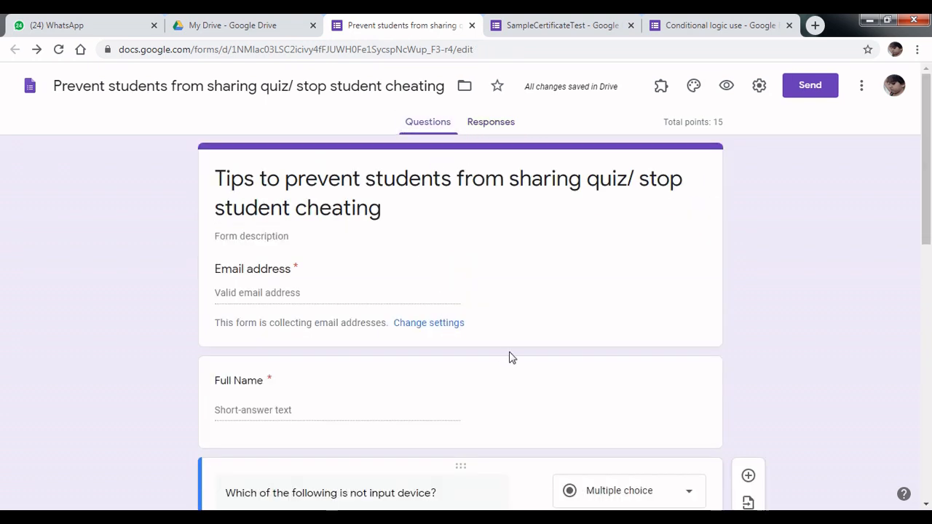
mouse_move(501, 344)
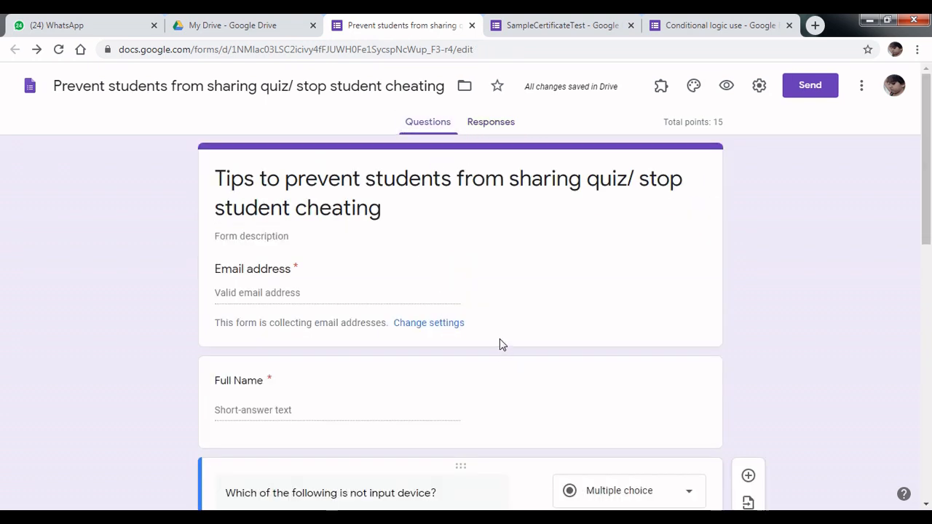